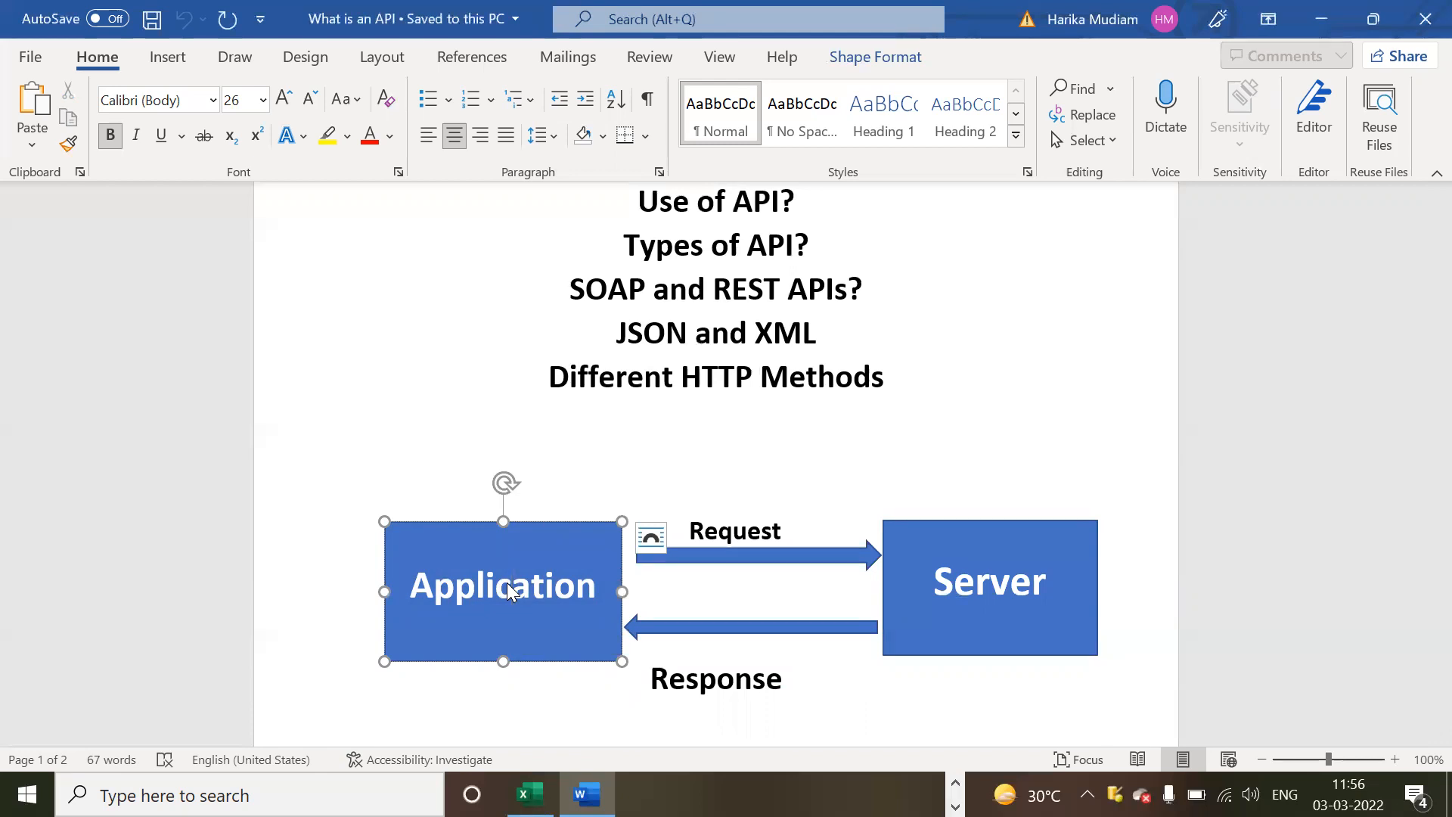
Edit the Application label in the request/response diagram.
double_click(503, 584)
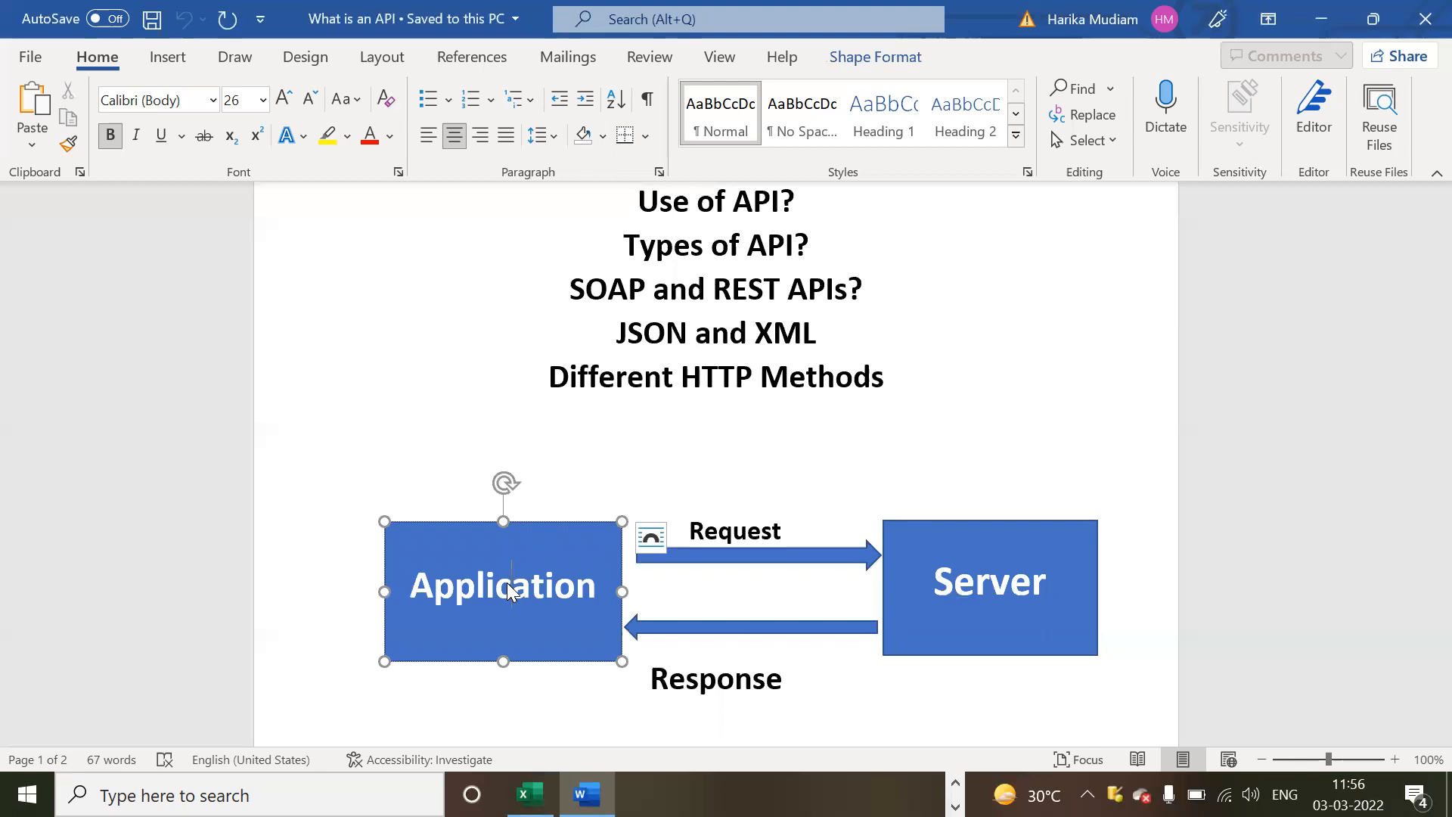
mouse_move(609, 626)
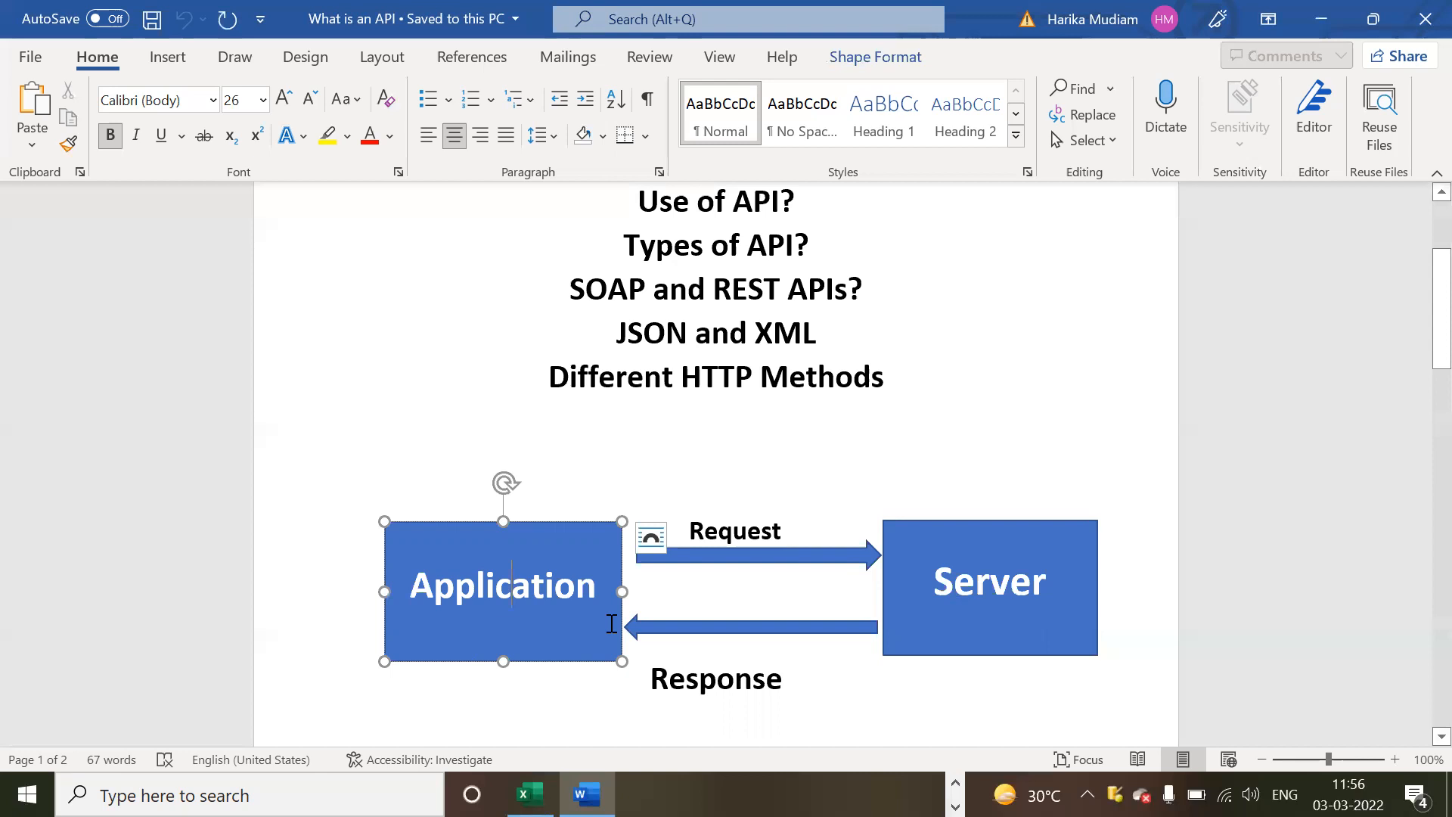
click(989, 585)
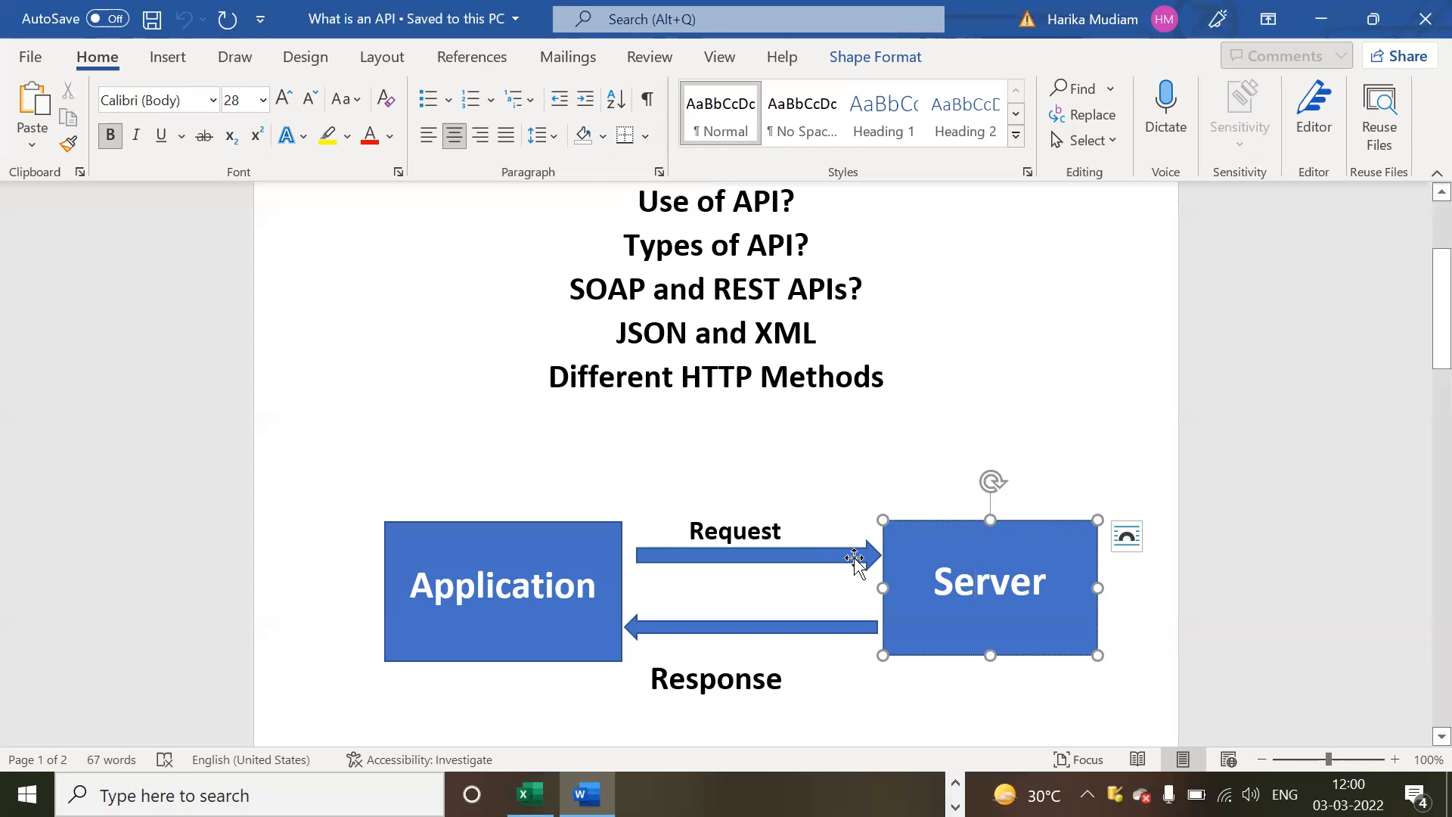
Scroll past the diagram to the XML Format section and select the opening Geeks lines.
scroll(down, 3)
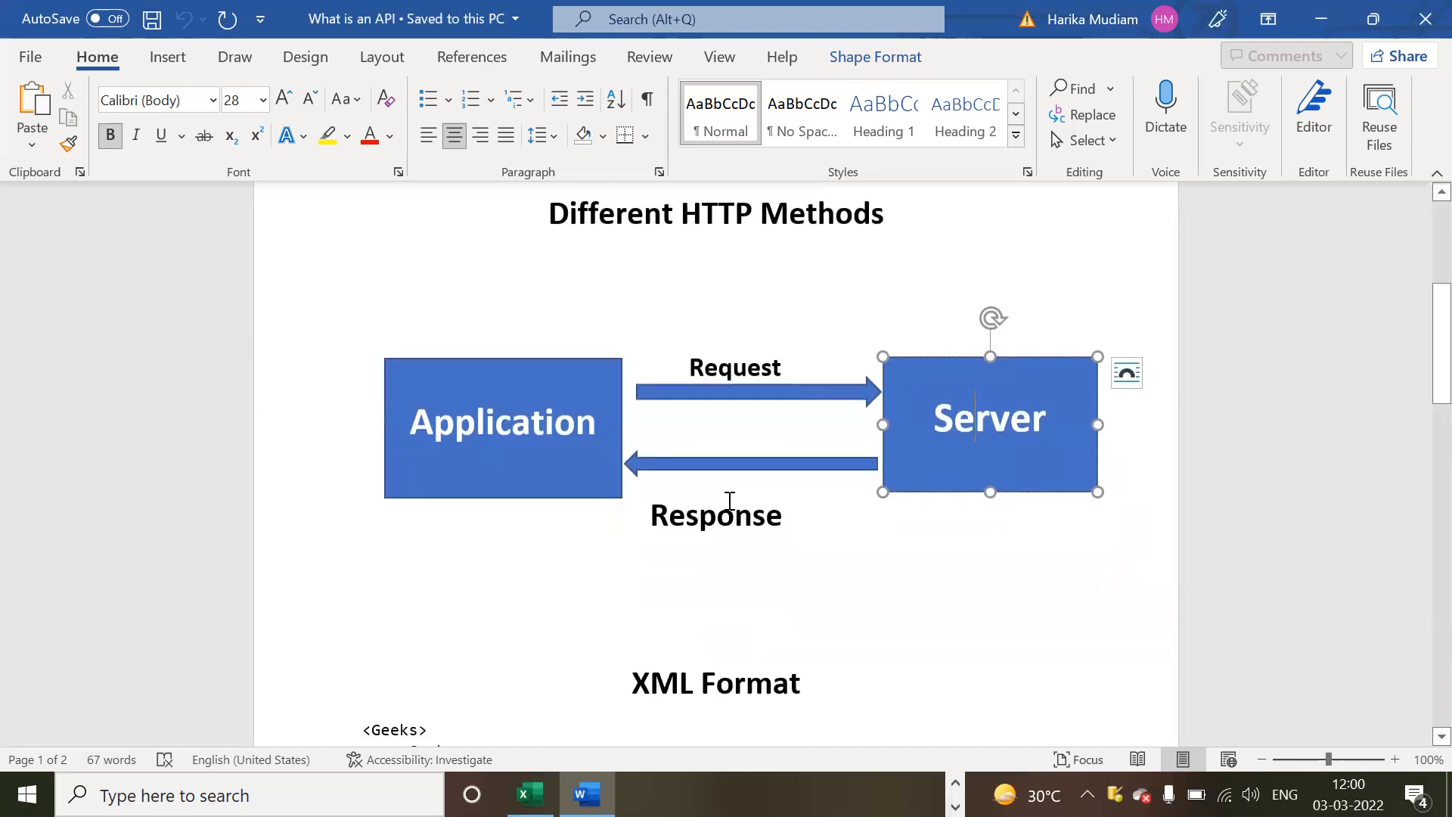
scroll(down, 3)
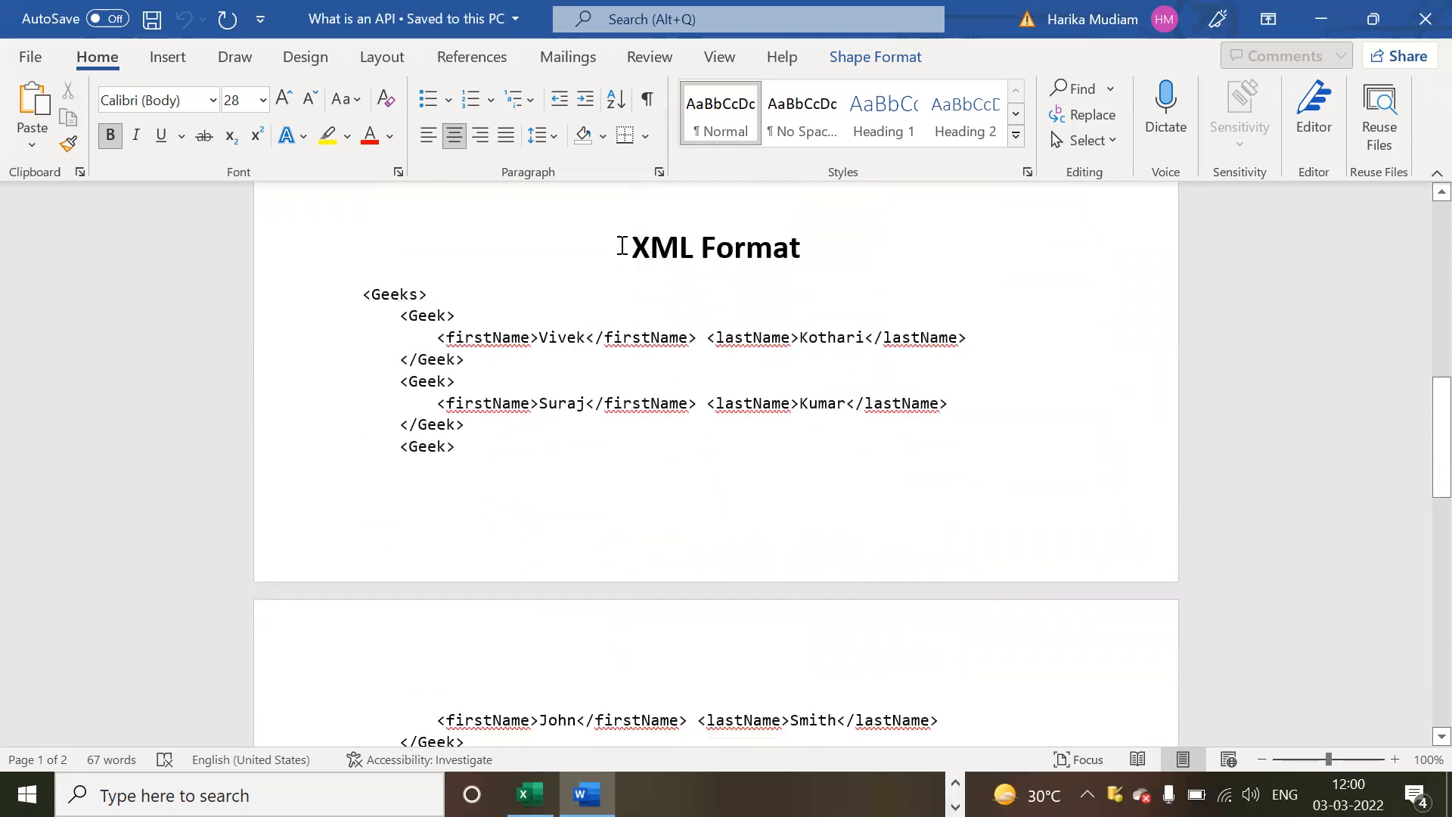
right_click(751, 403)
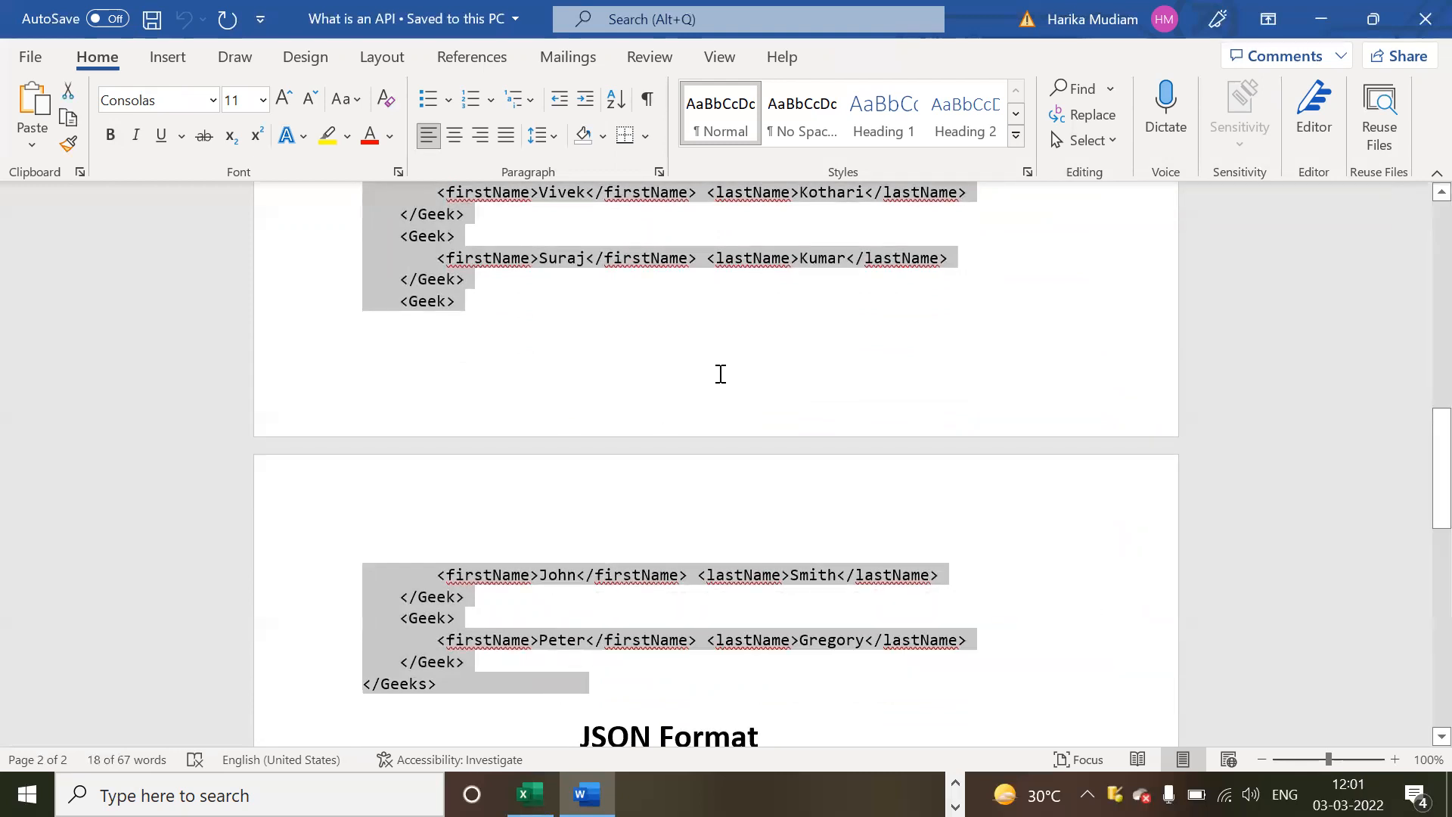
scroll(down, 3)
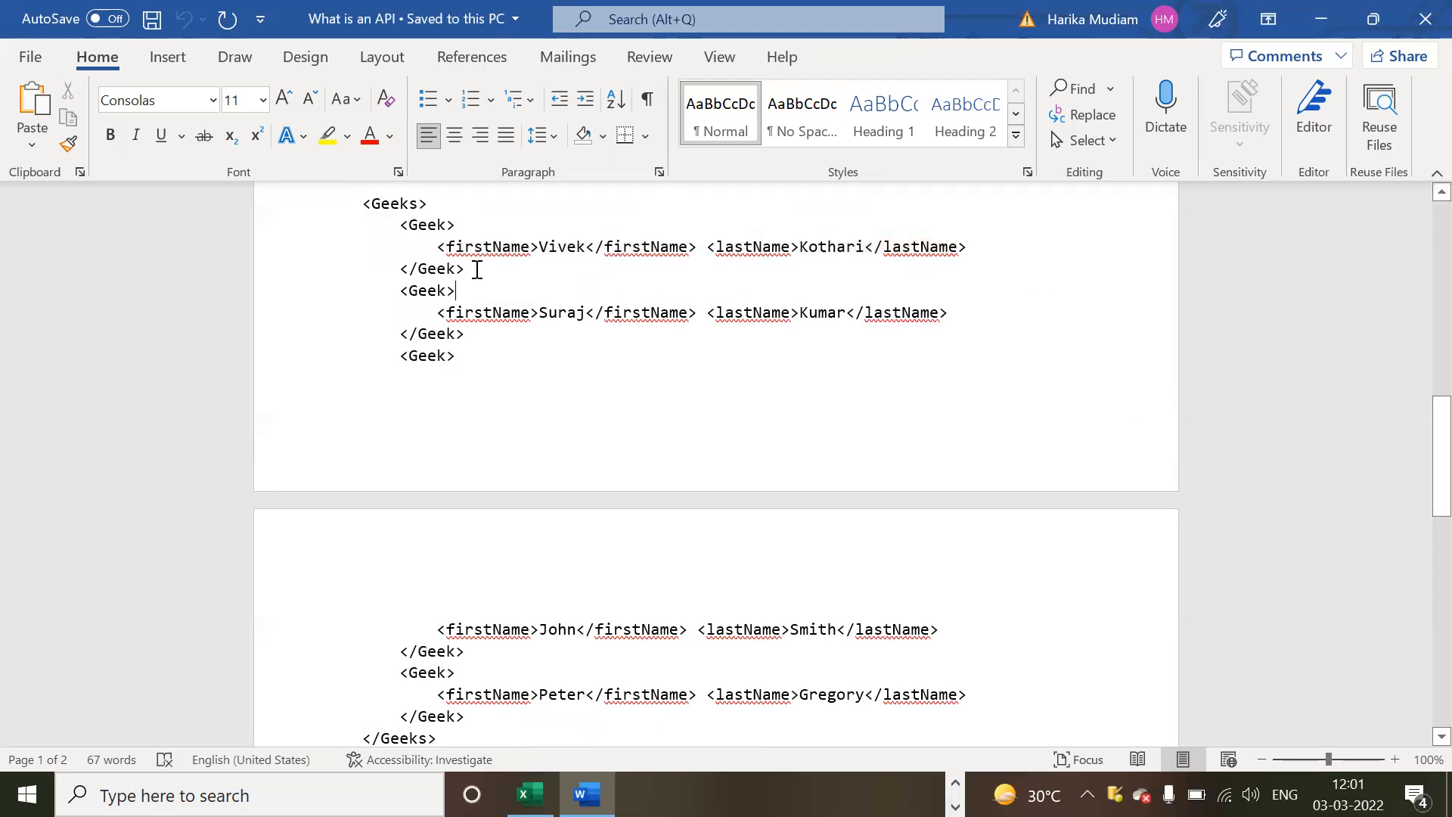
double_click(490, 247)
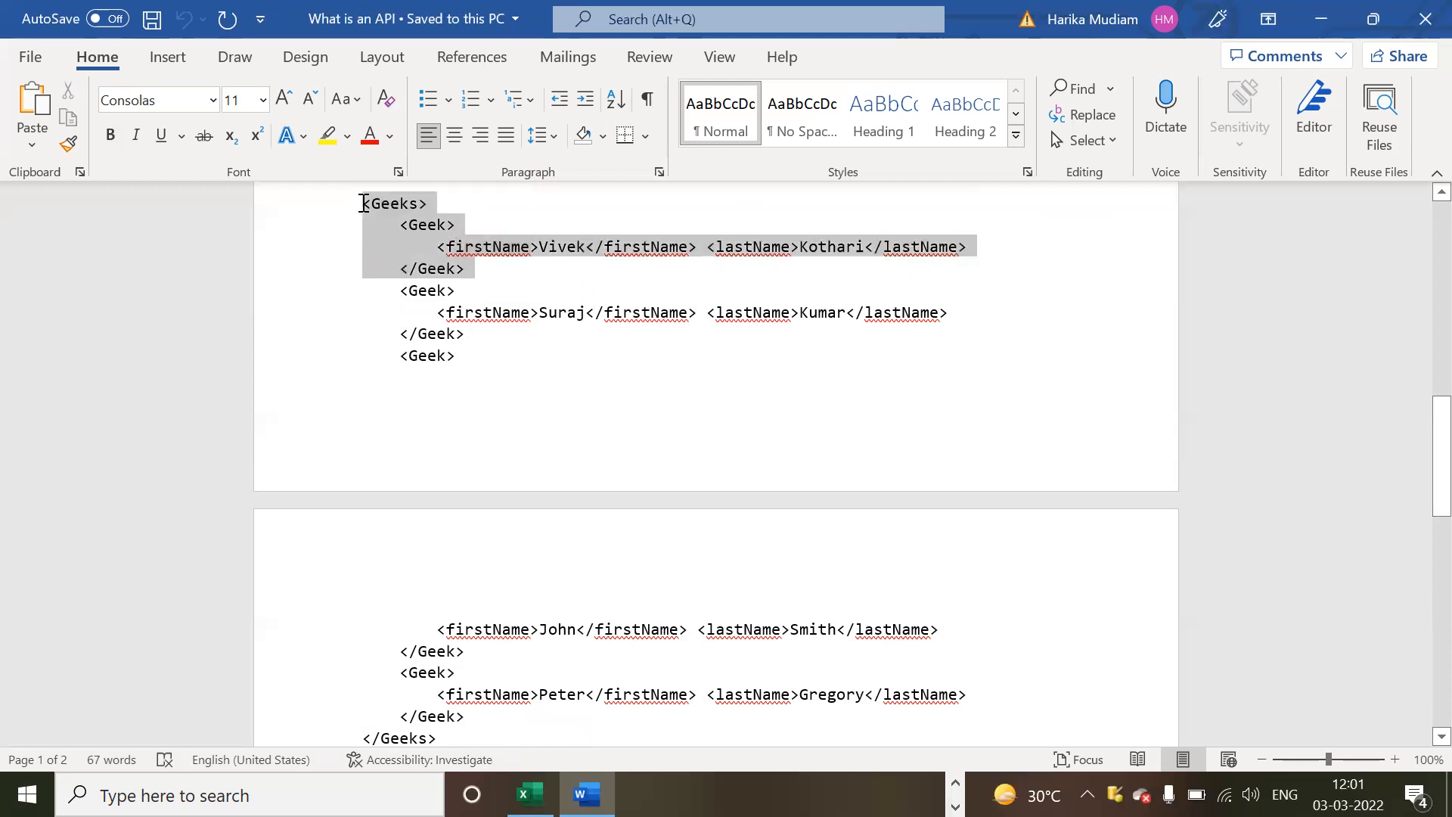
scroll(down, 3)
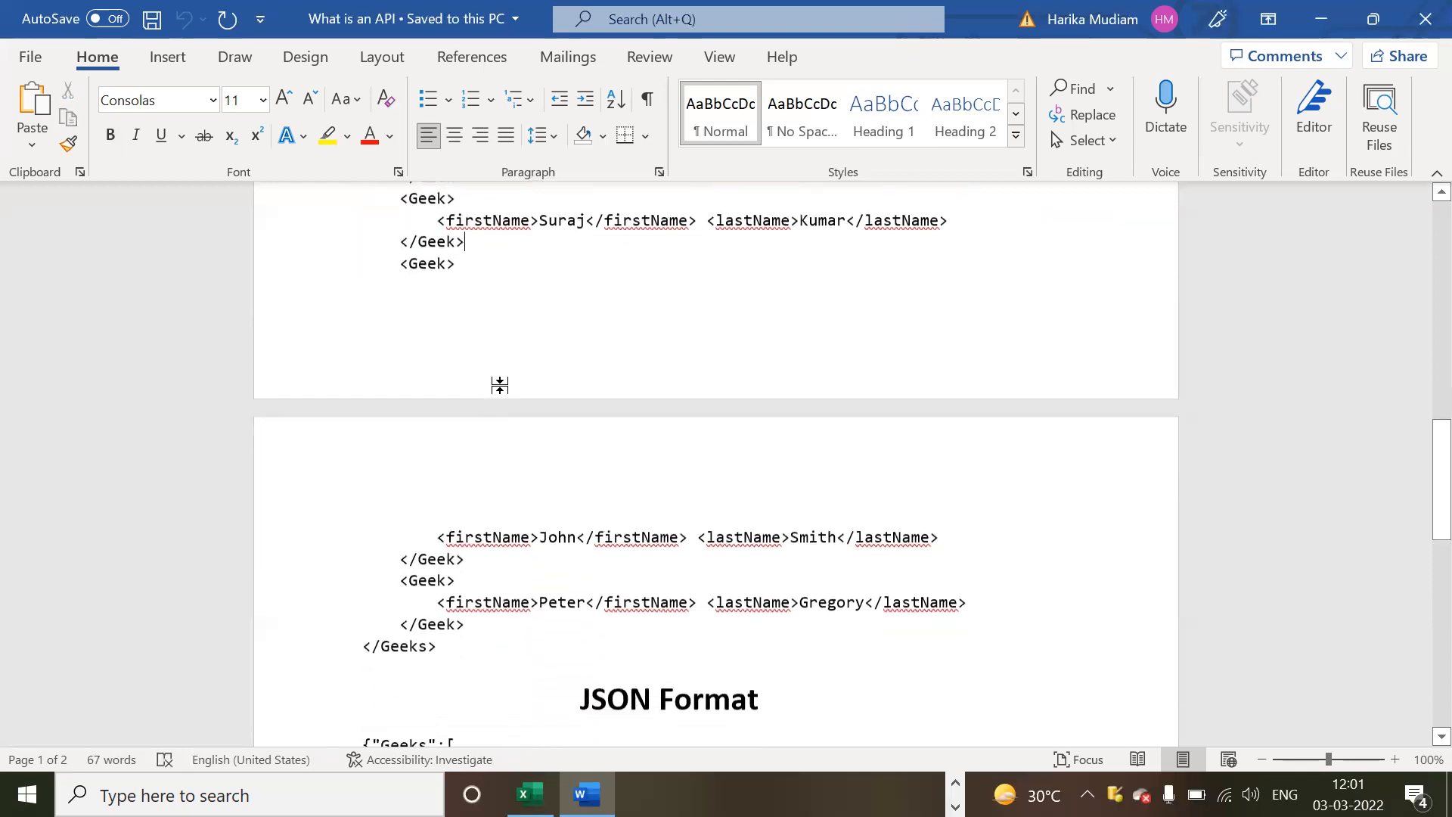
scroll(down, 3)
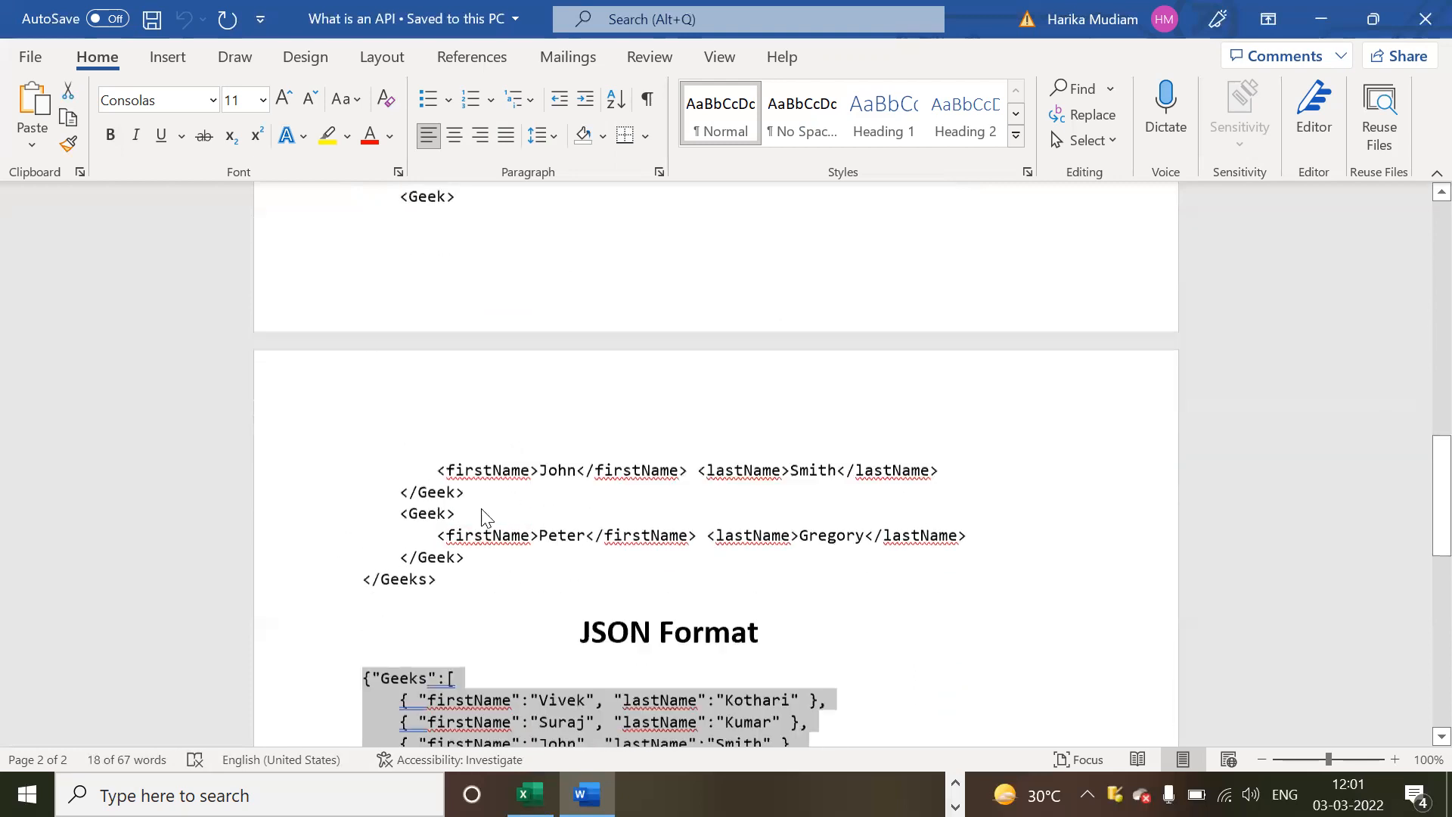
scroll(down, 3)
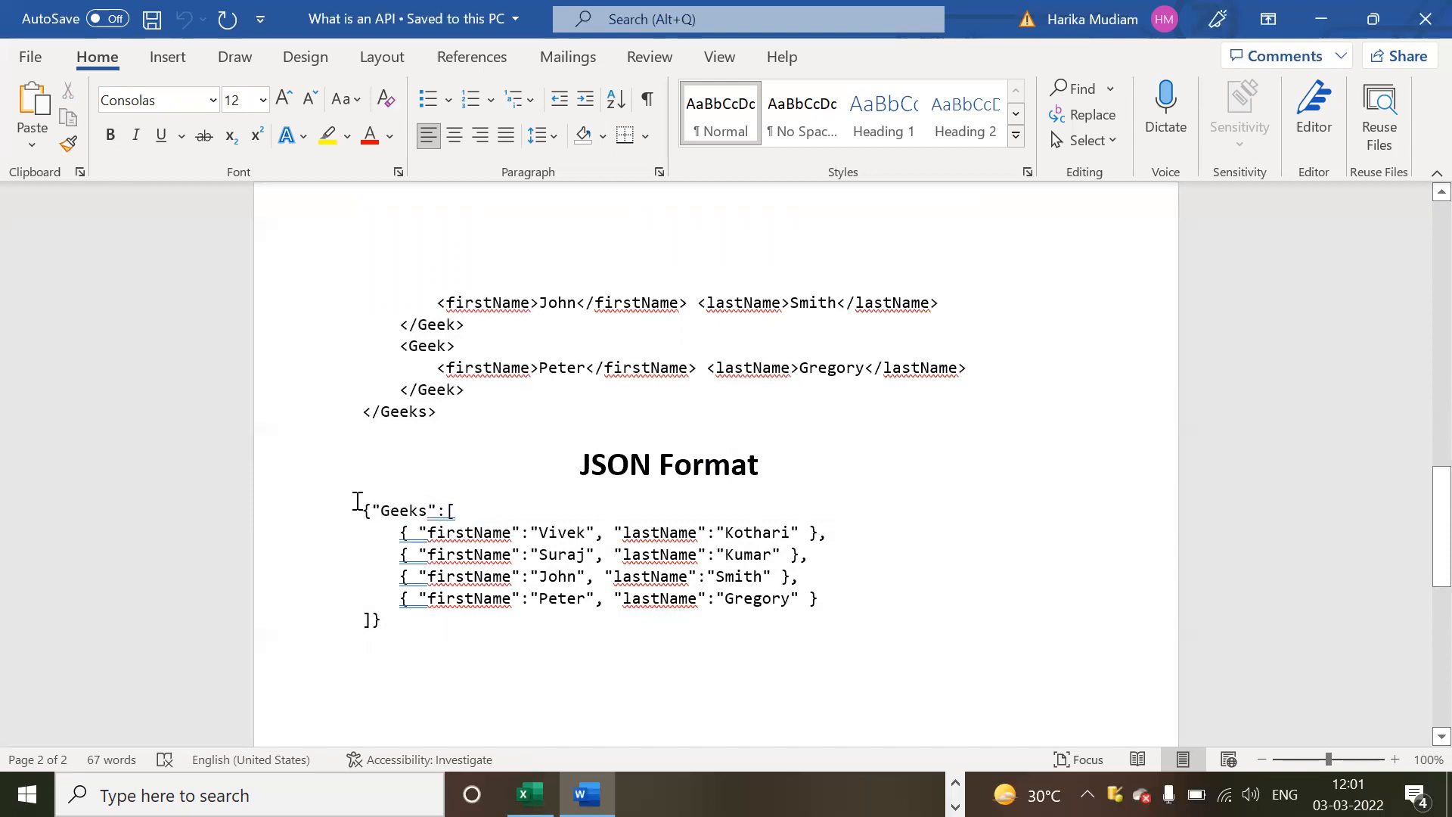
drag(362, 510, 380, 619)
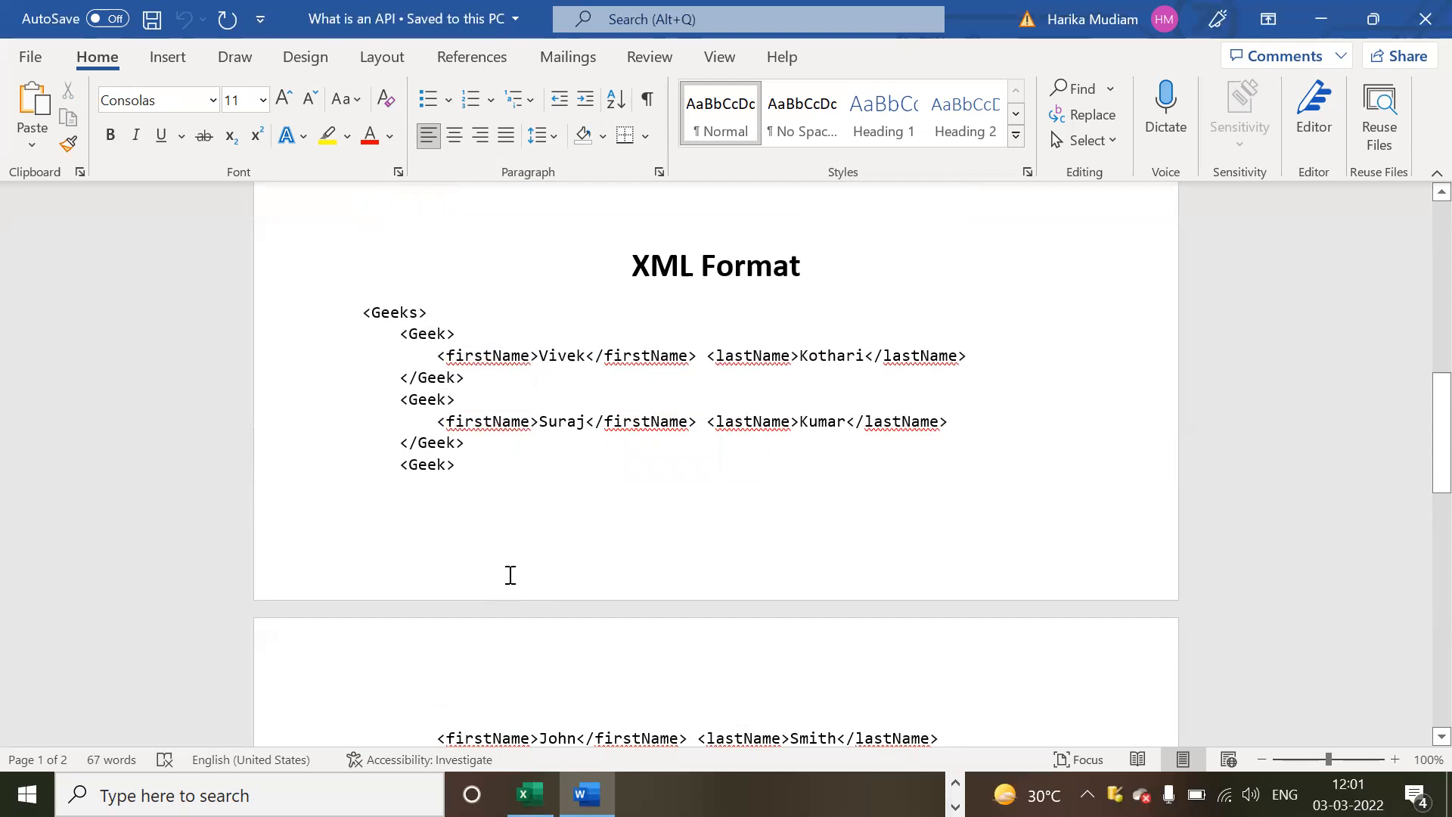
drag(363, 312, 532, 738)
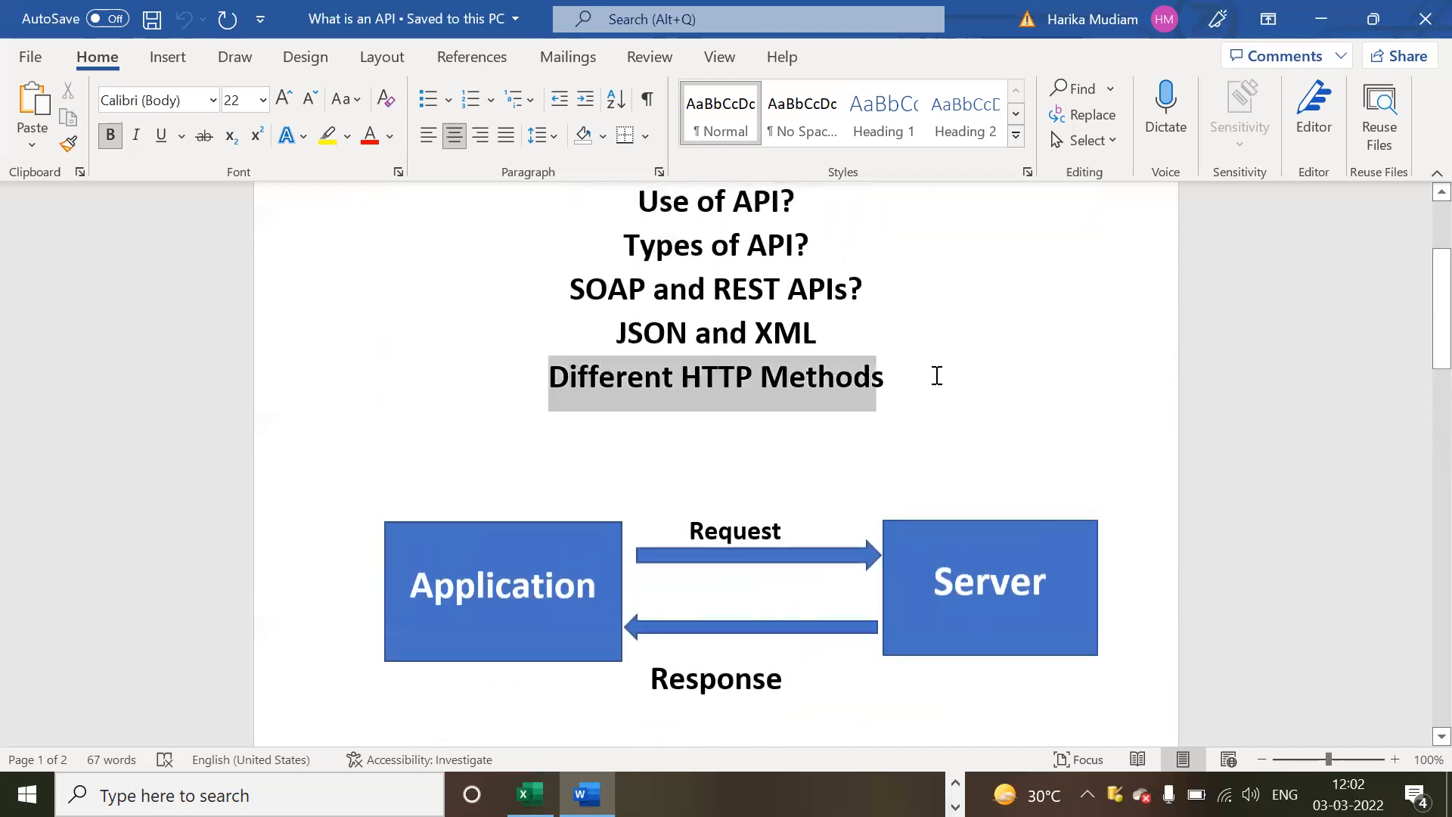
click(986, 383)
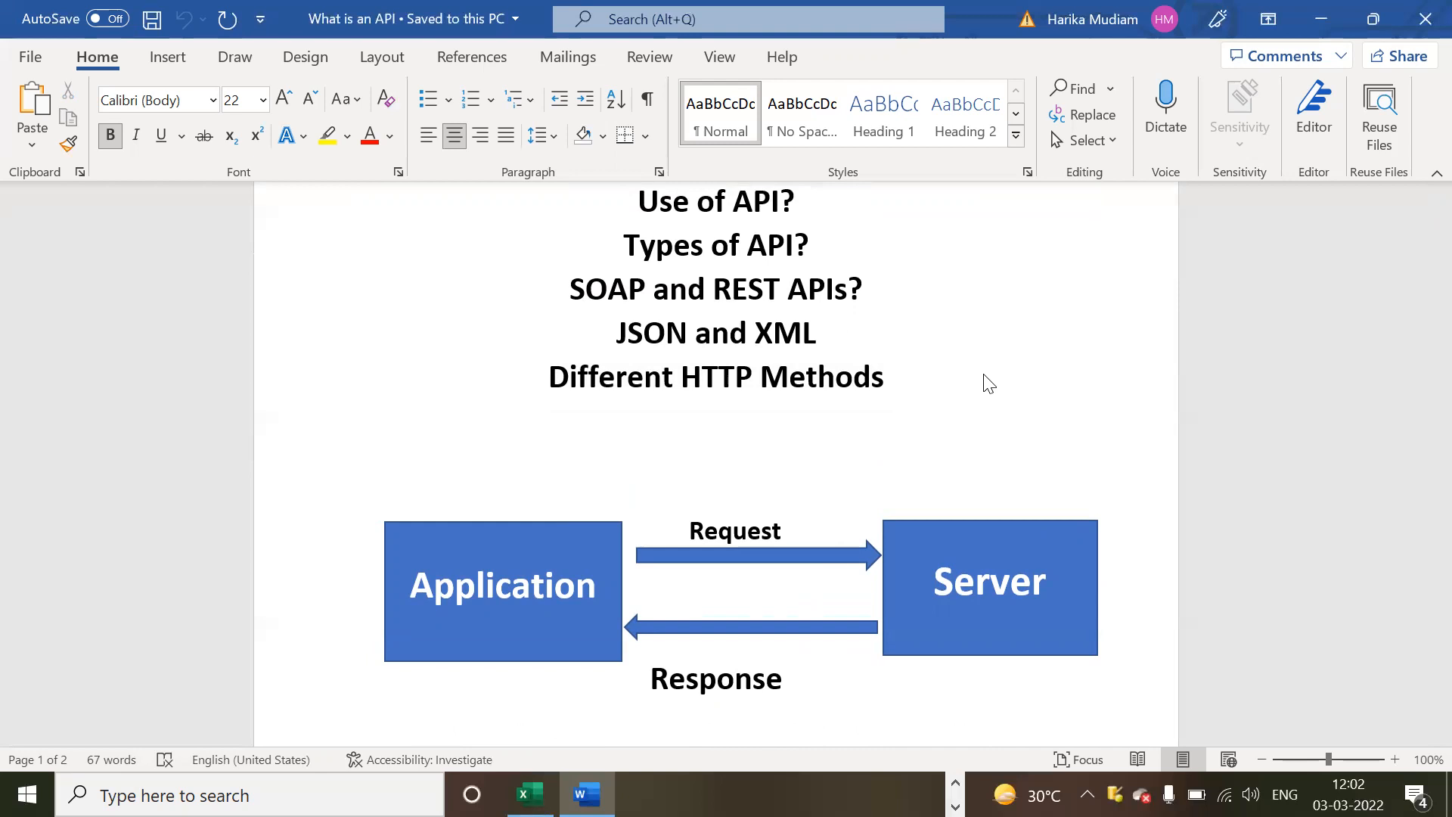
click(884, 376)
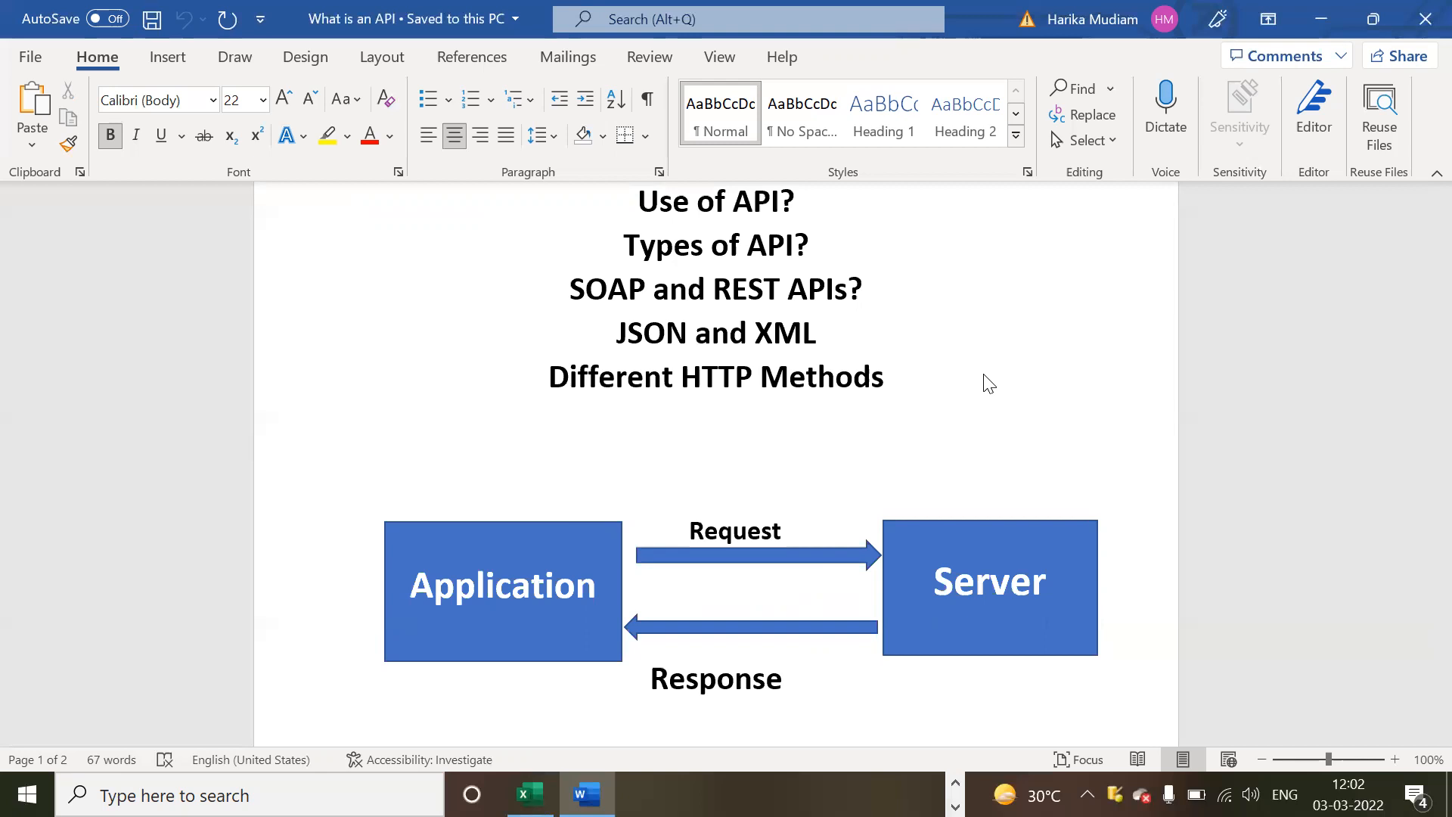
click(884, 376)
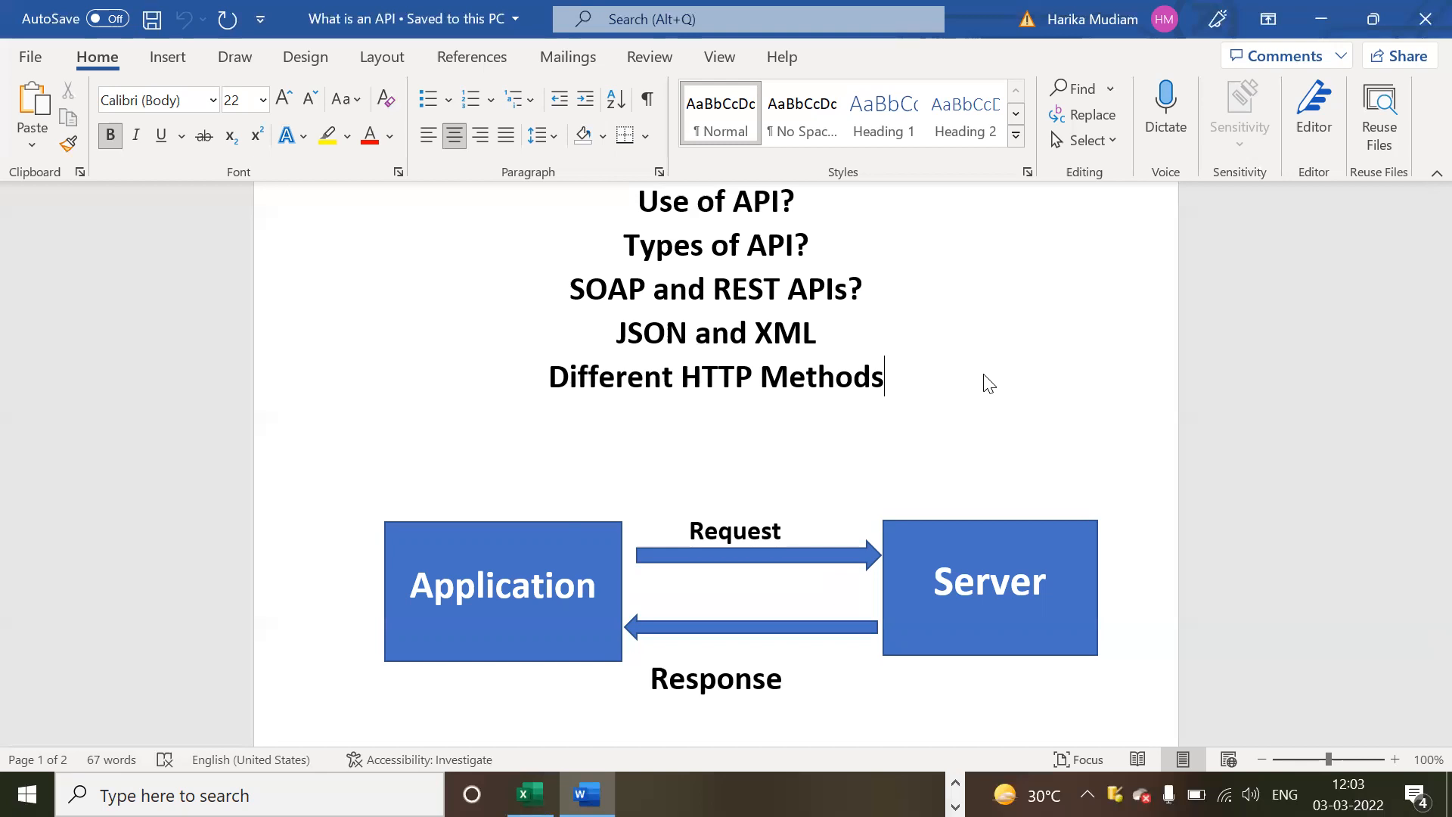
mouse_move(992, 360)
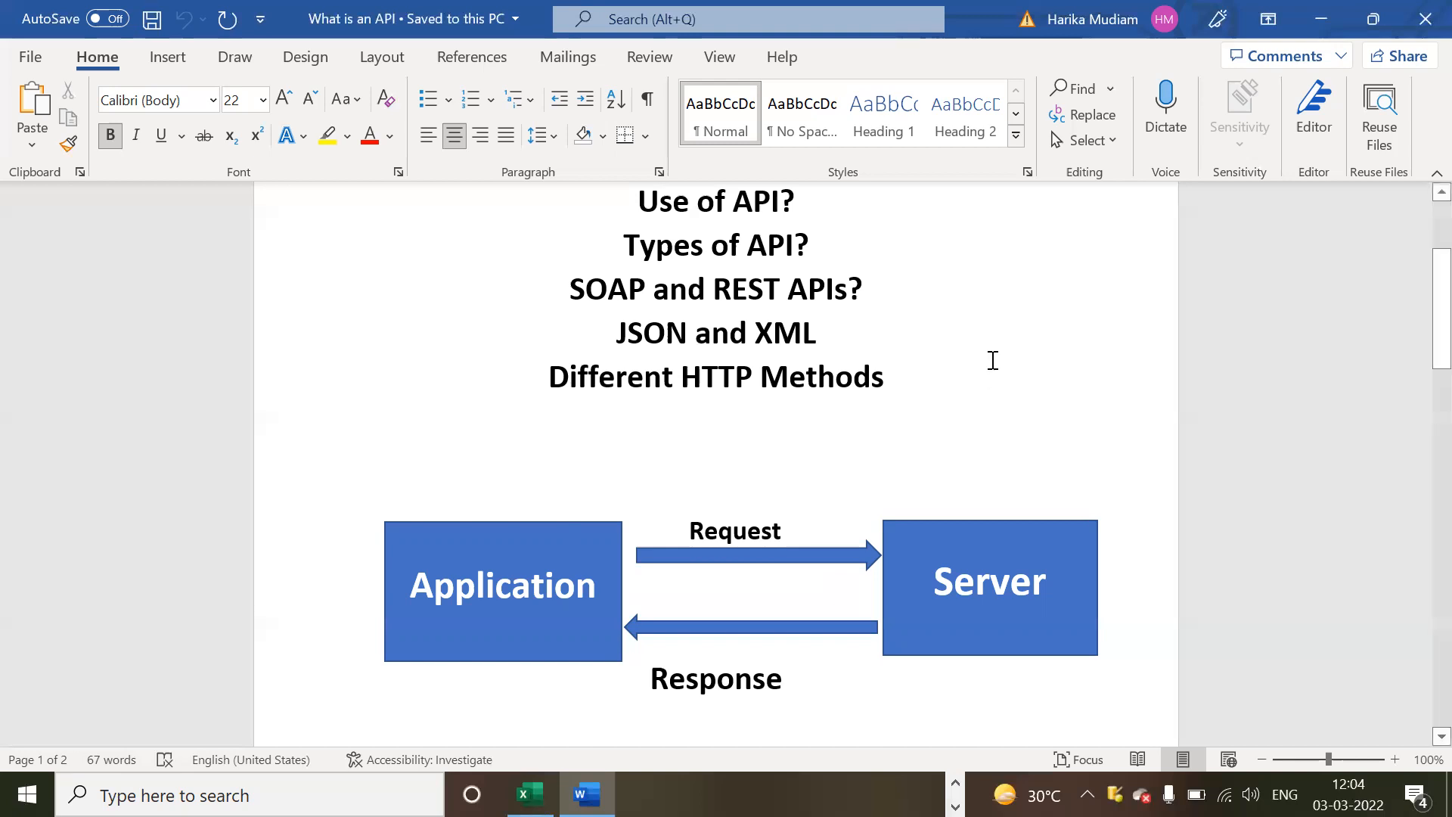